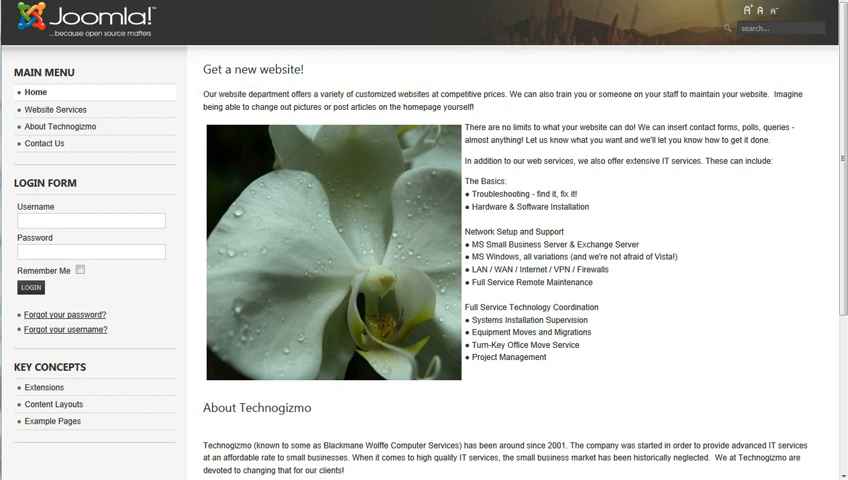
Log in to the Technogizmo front end with the username and password
left_click(92, 220)
type("Rhonda")
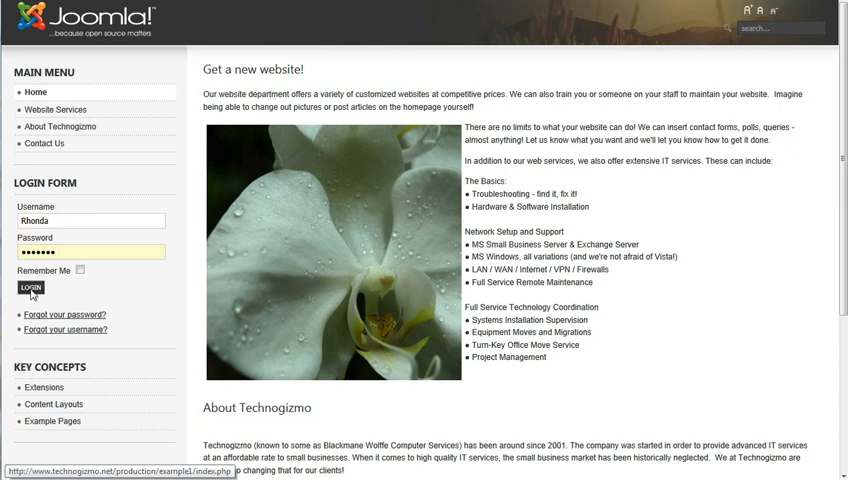
left_click(24, 288)
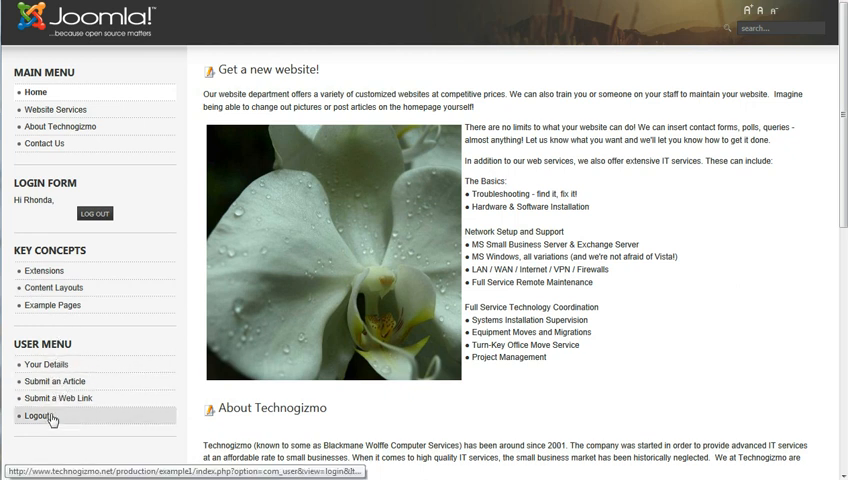
mouse_move(216, 216)
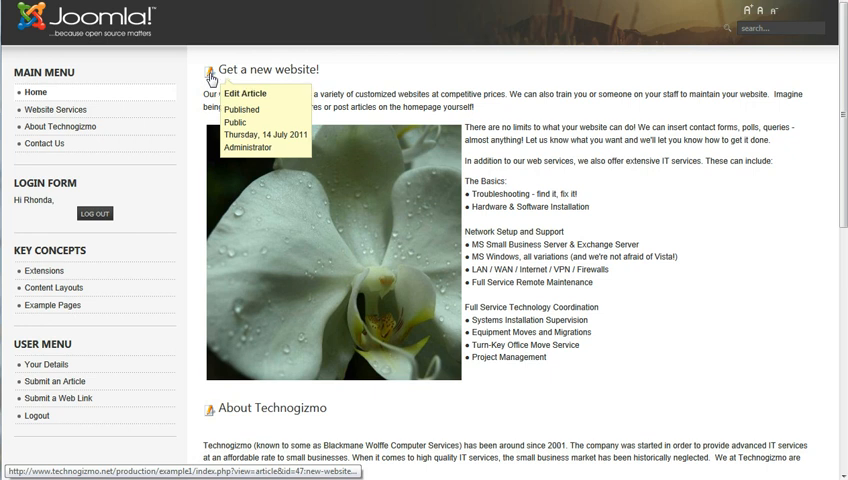
Start editing the About Technogizmo article from its edit icon on the home page
scroll("down", 3)
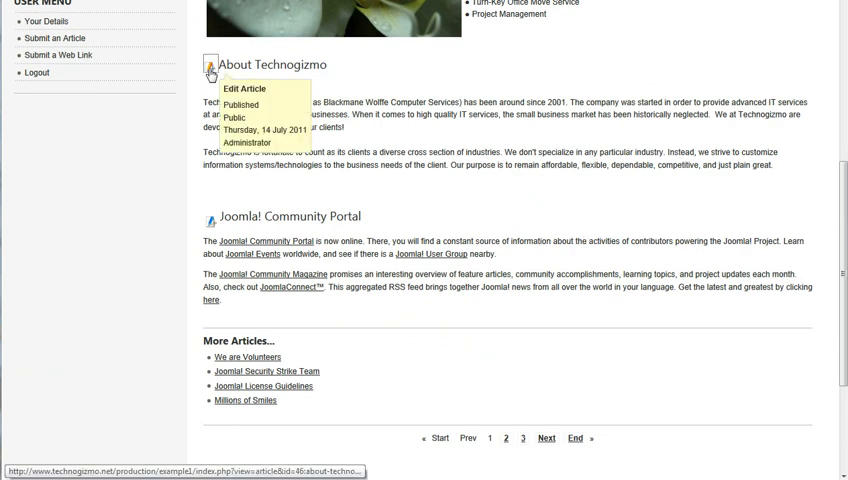
left_click(244, 88)
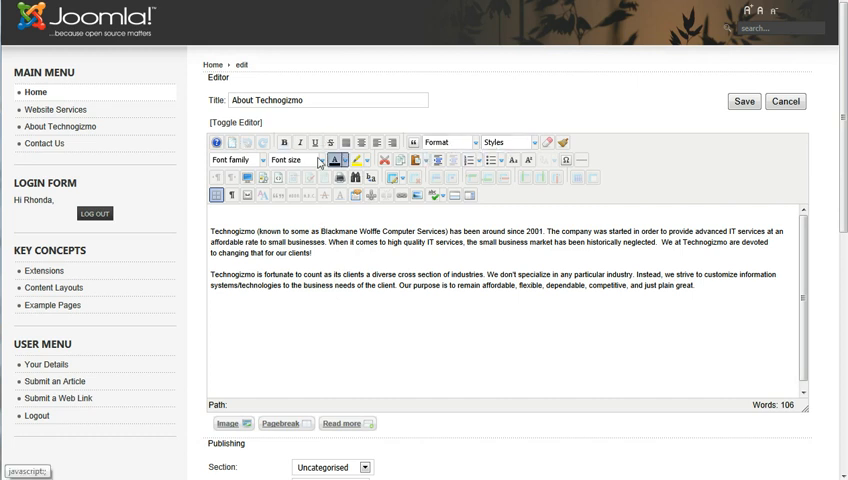
mouse_move(340, 178)
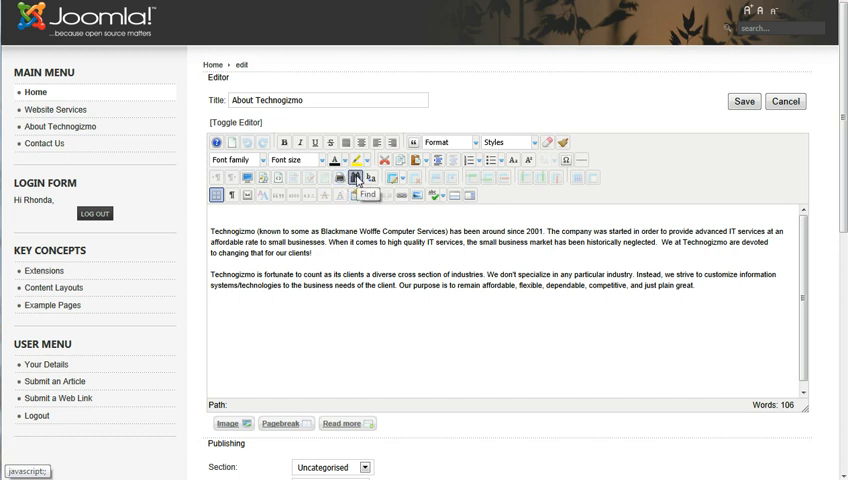
mouse_move(392, 178)
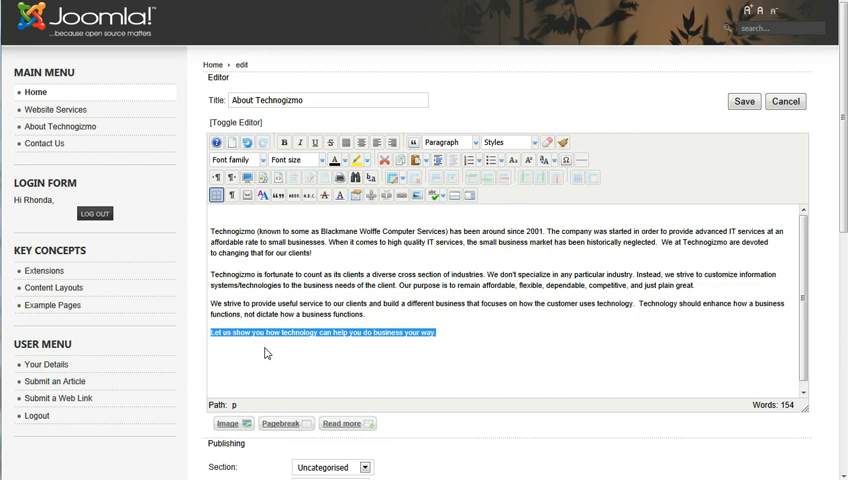
Make the article's closing technology tagline bold
left_click(284, 142)
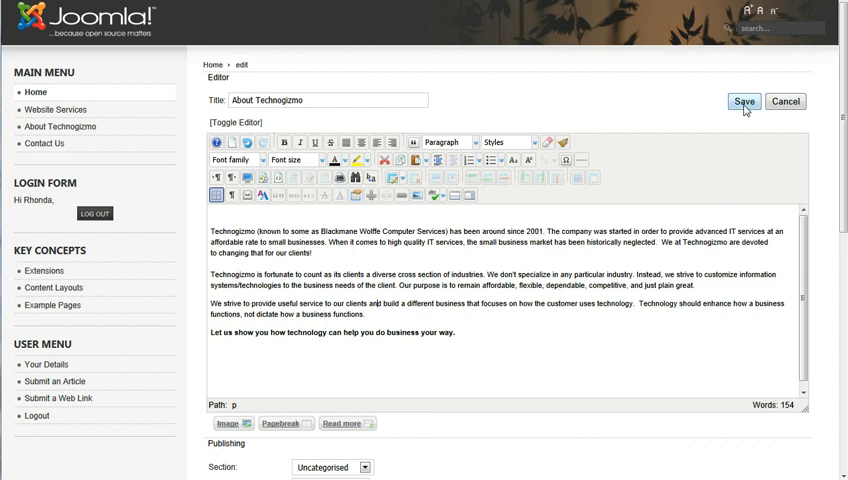
Save the article and review the updated About Technogizmo text on the home page
left_click(744, 100)
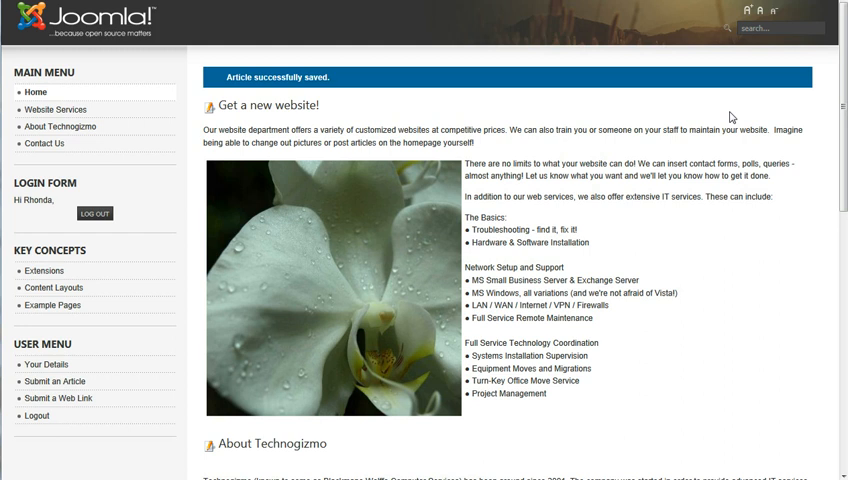
scroll("down", 3)
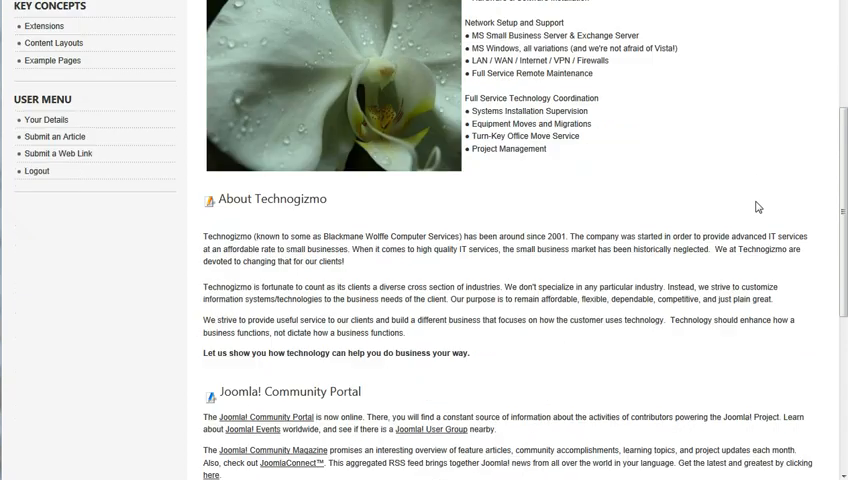
scroll("down", 3)
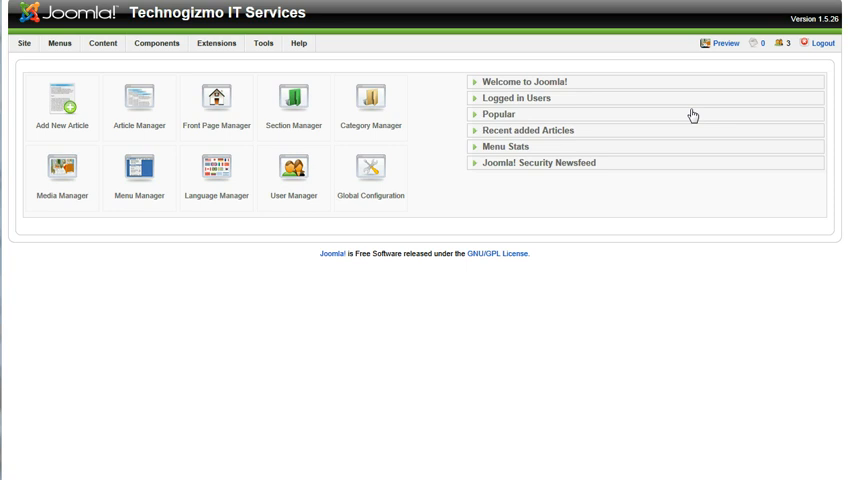
mouse_move(790, 22)
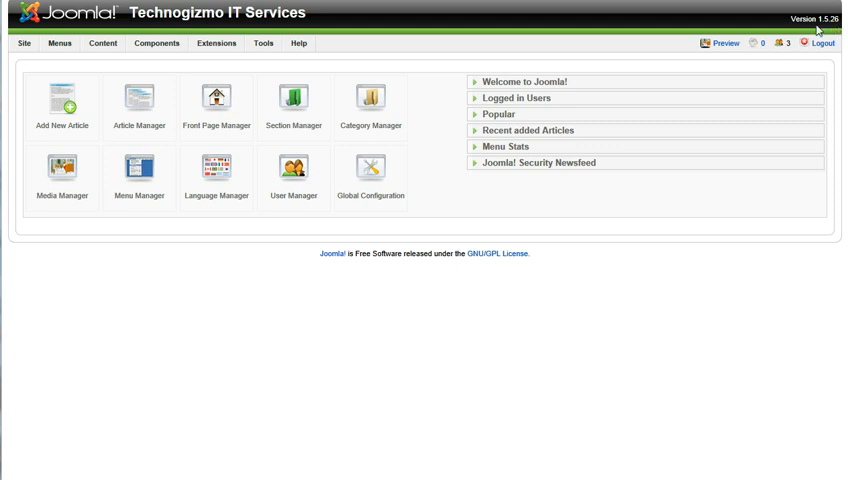
mouse_move(838, 32)
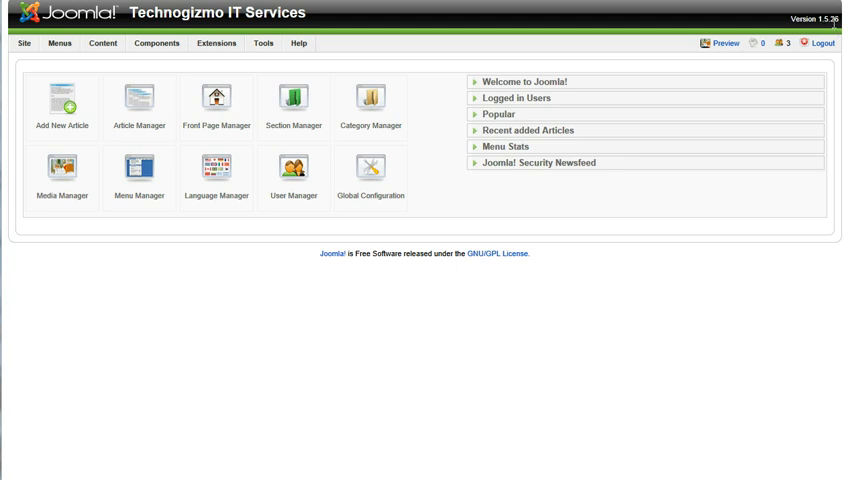
mouse_move(832, 28)
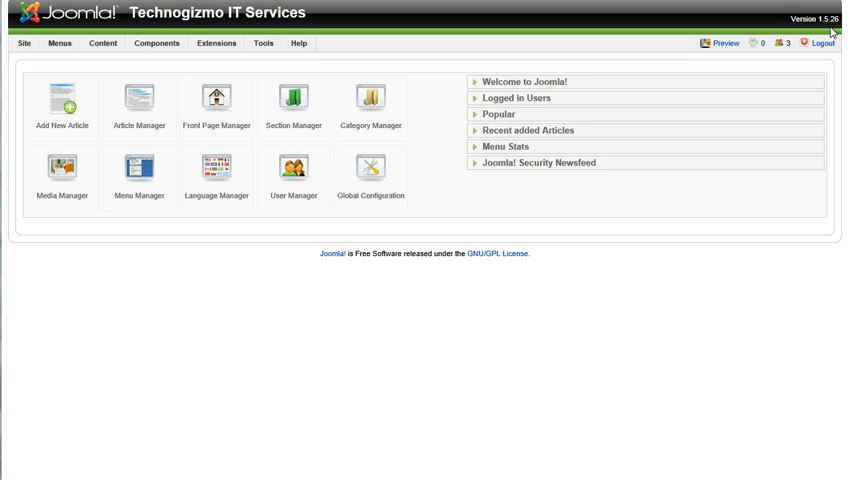
mouse_move(792, 22)
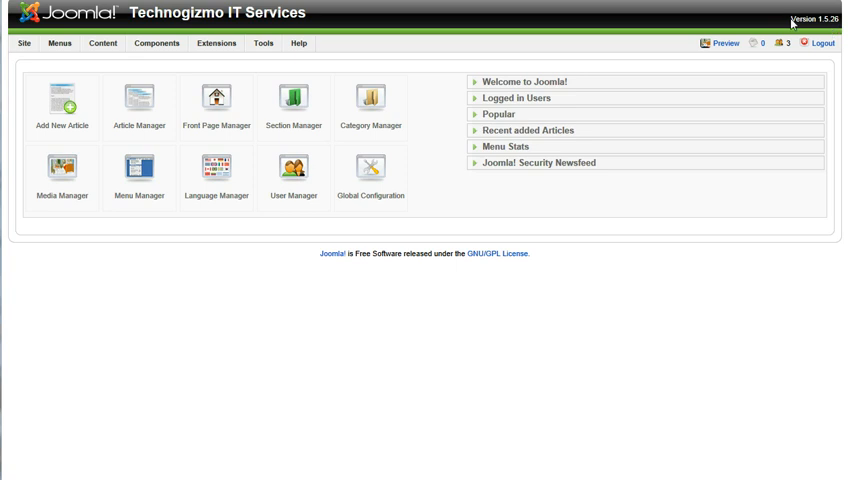
mouse_move(800, 60)
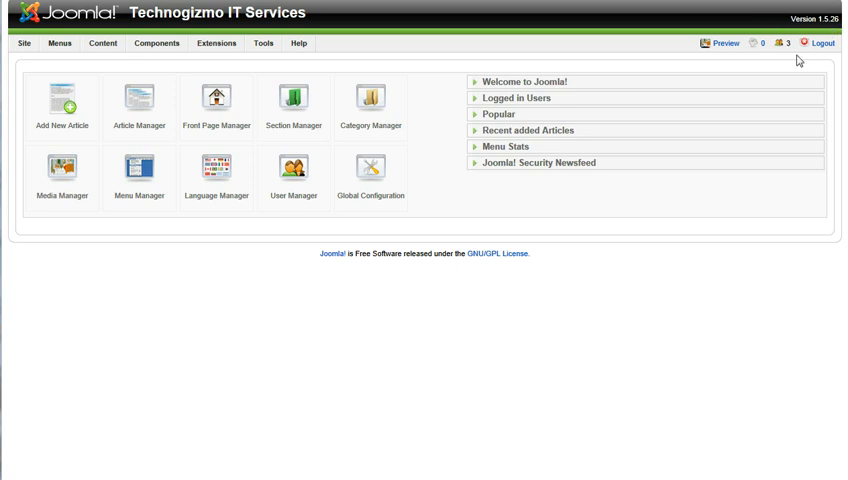
mouse_move(528, 284)
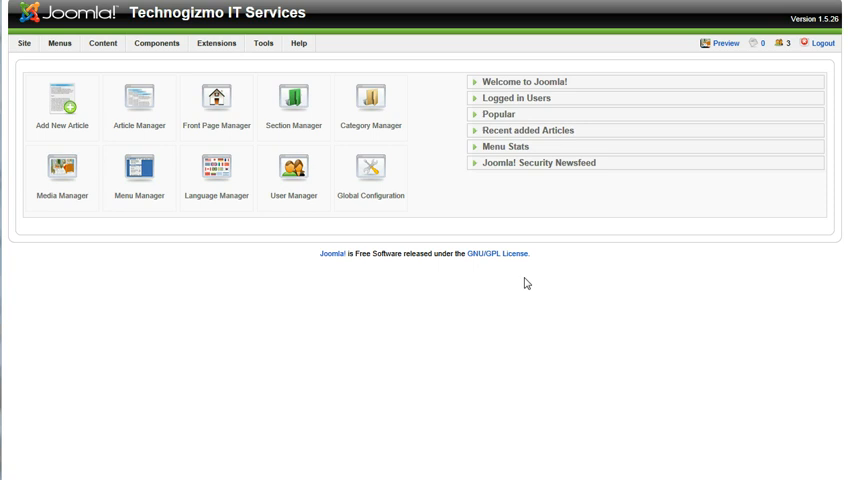
mouse_move(534, 286)
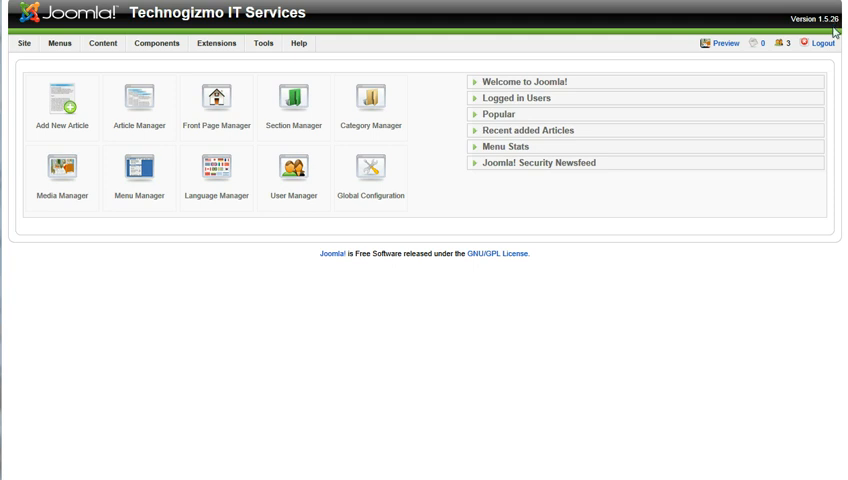
mouse_move(662, 120)
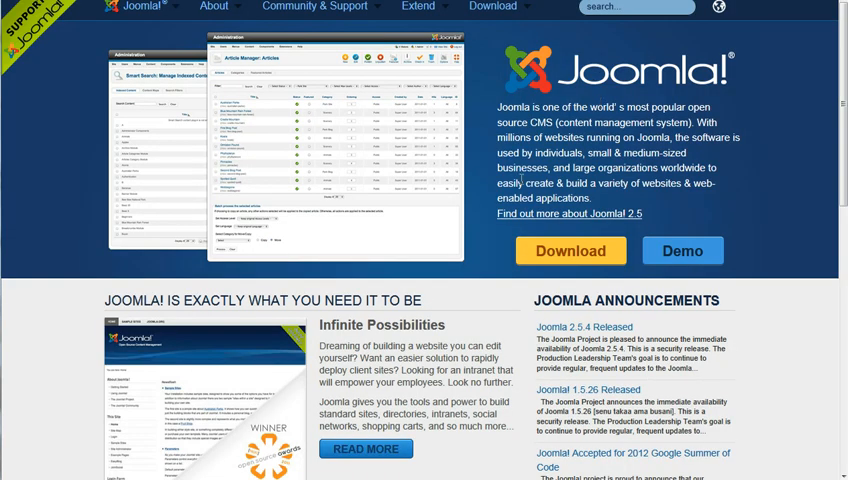
Go from the Extend menu to the Extensions Directory and view the Editing category
left_click(418, 8)
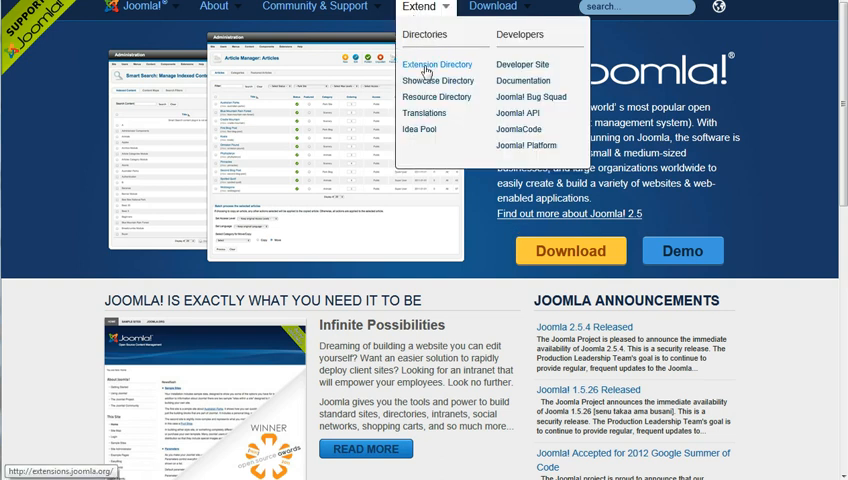
left_click(438, 64)
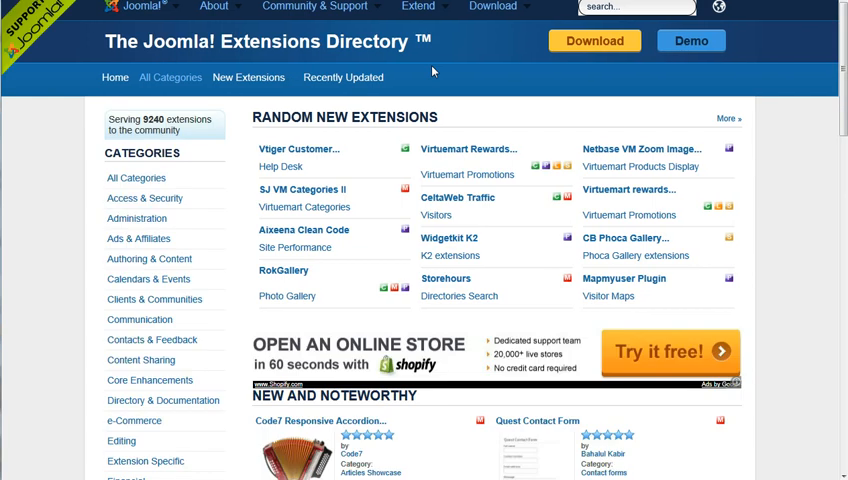
mouse_move(92, 240)
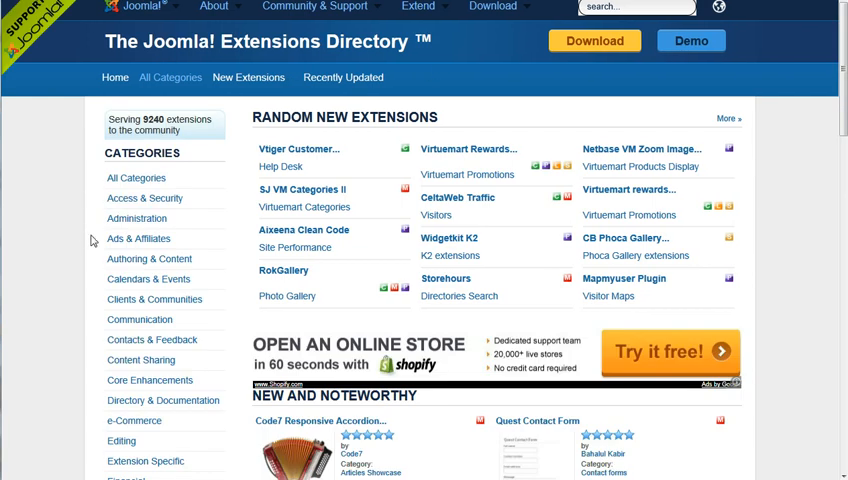
scroll("down", 3)
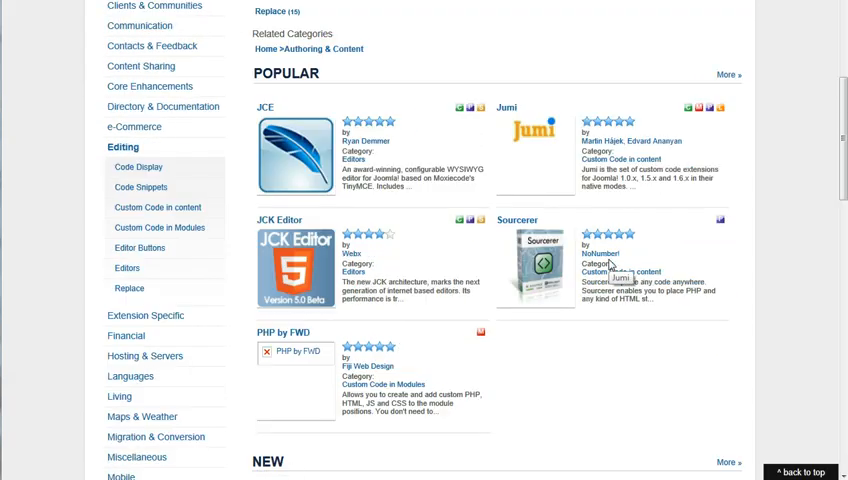
mouse_move(576, 308)
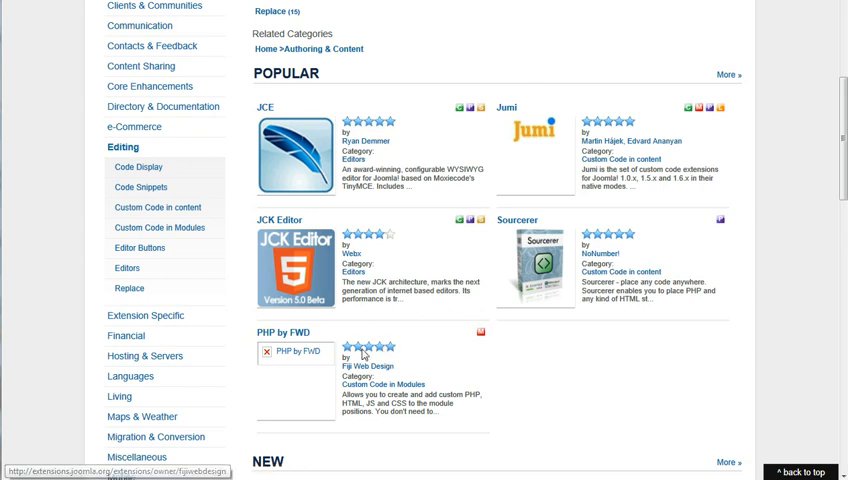
mouse_move(388, 128)
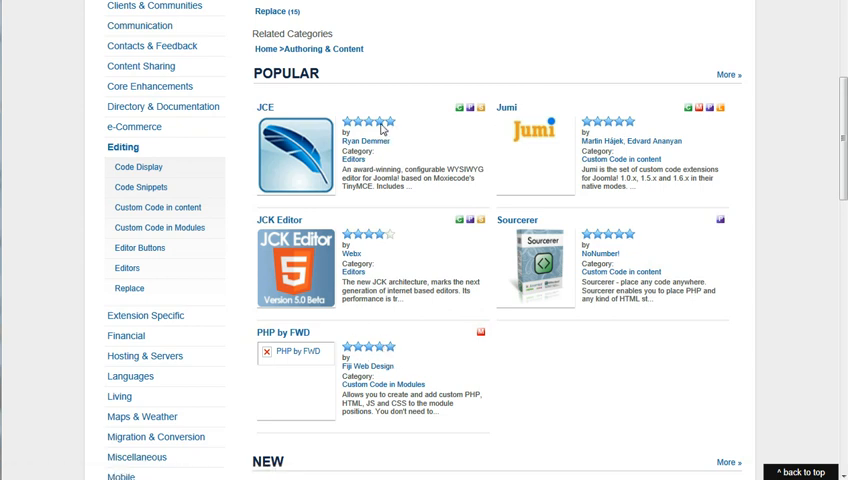
mouse_move(576, 324)
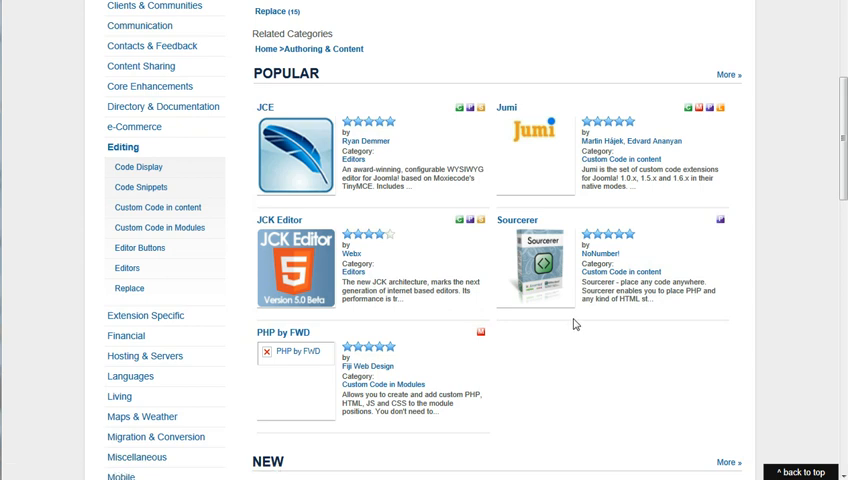